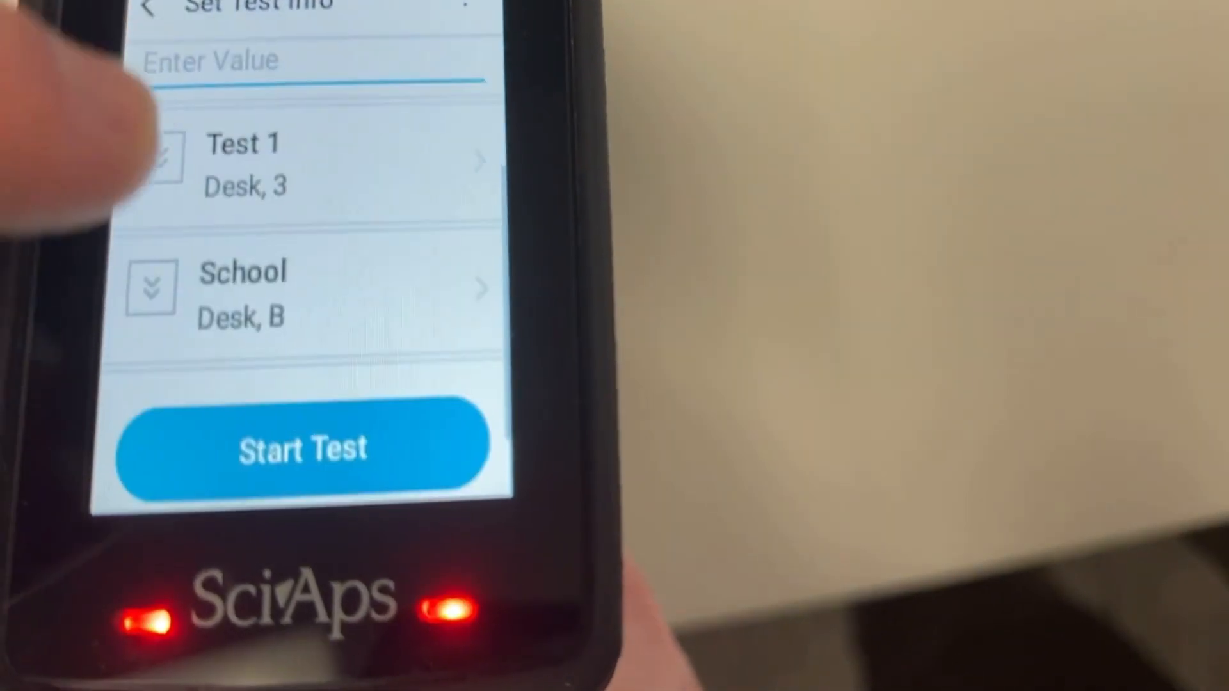
Show the Select School choices for the test info, with Desk as the chosen school.
left_click(303, 295)
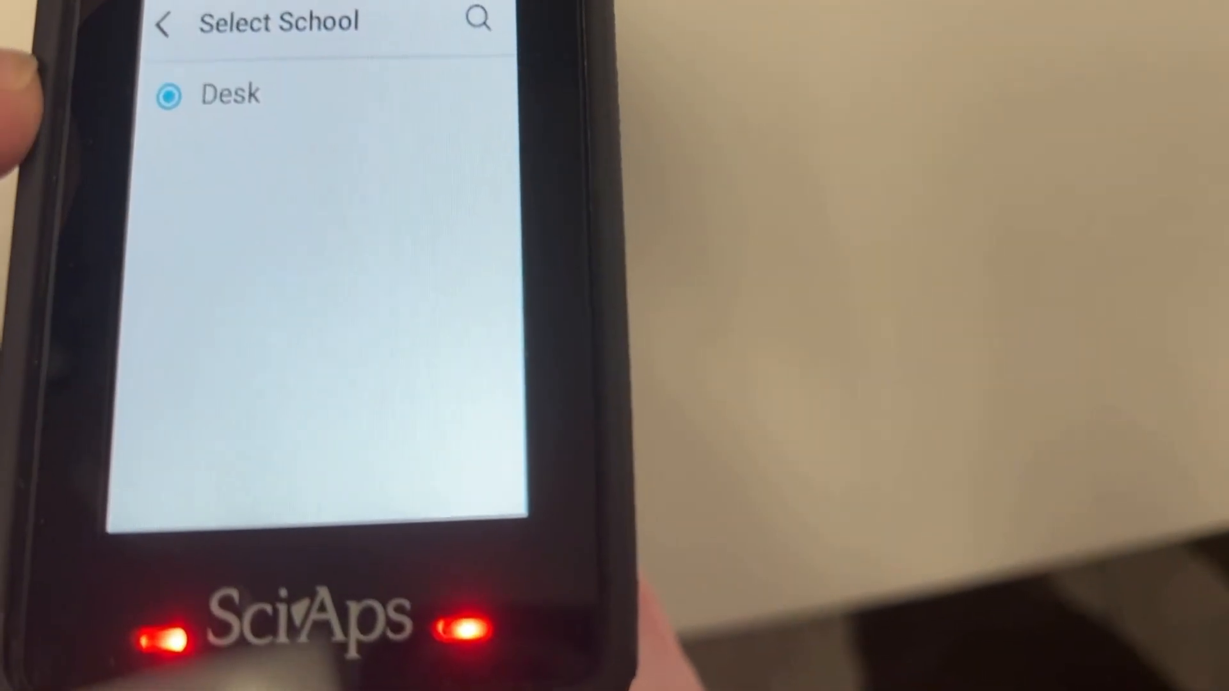